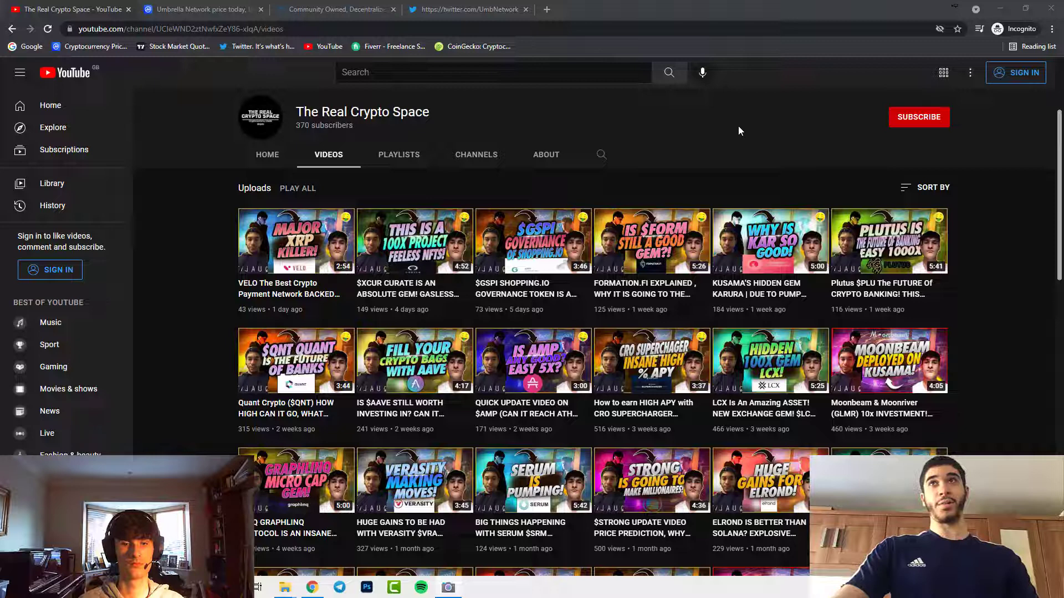
- Review the Umbrella Network stats and switch the UMB to USD chart to the ALL range
{"action": "left_click", "coordinate": [197, 9]}
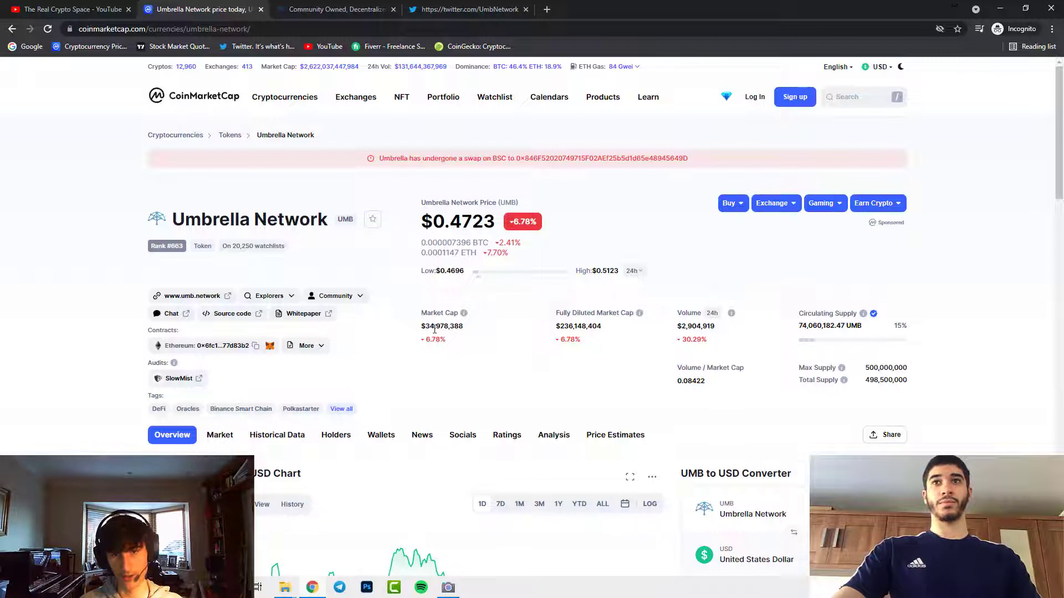
{"action": "mouse_move", "coordinate": [489, 323]}
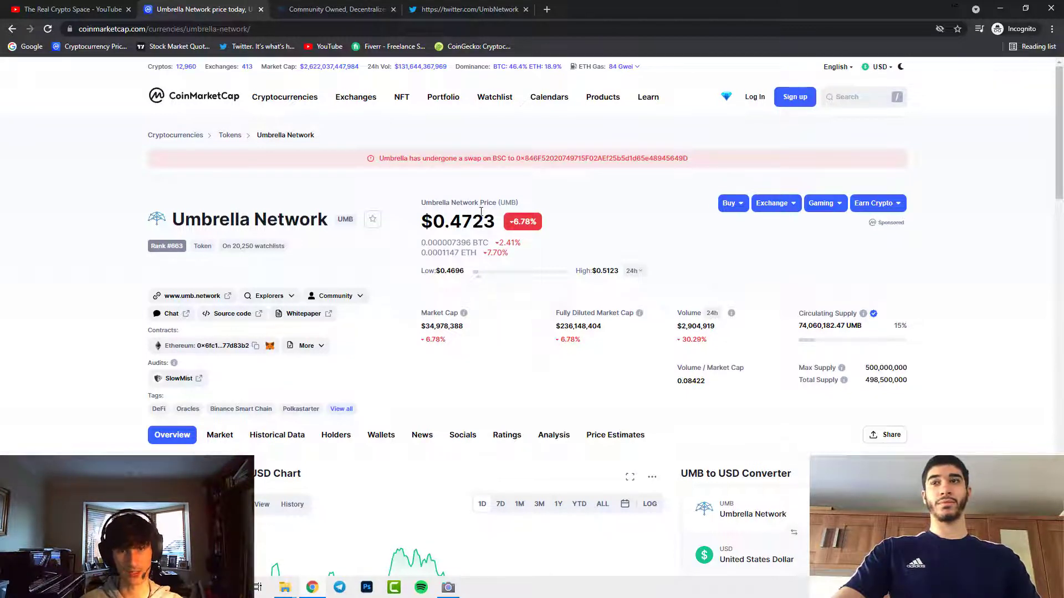
{"action": "mouse_move", "coordinate": [806, 334]}
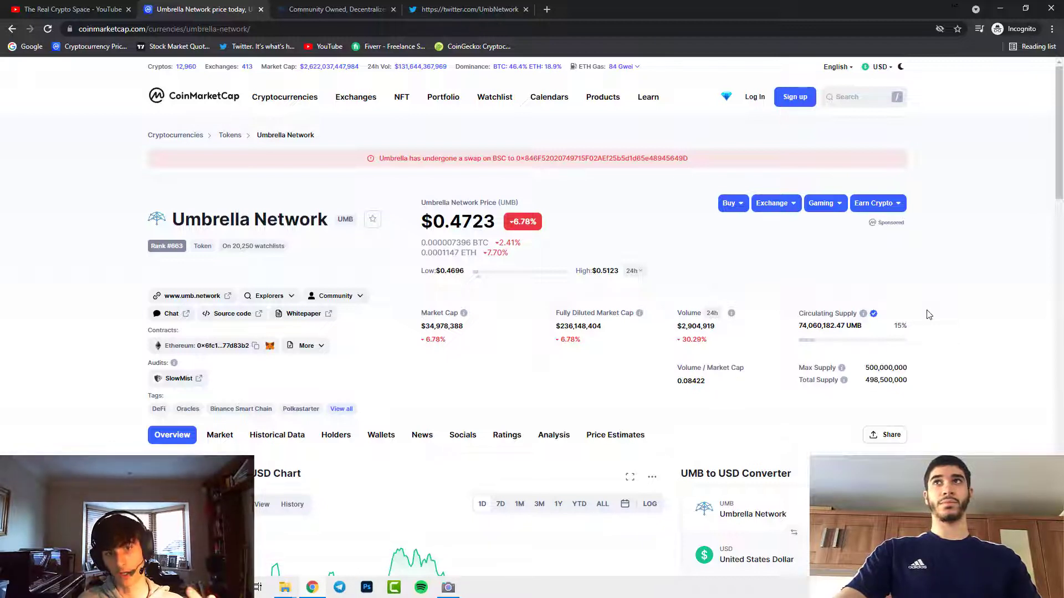
{"action": "mouse_move", "coordinate": [901, 343]}
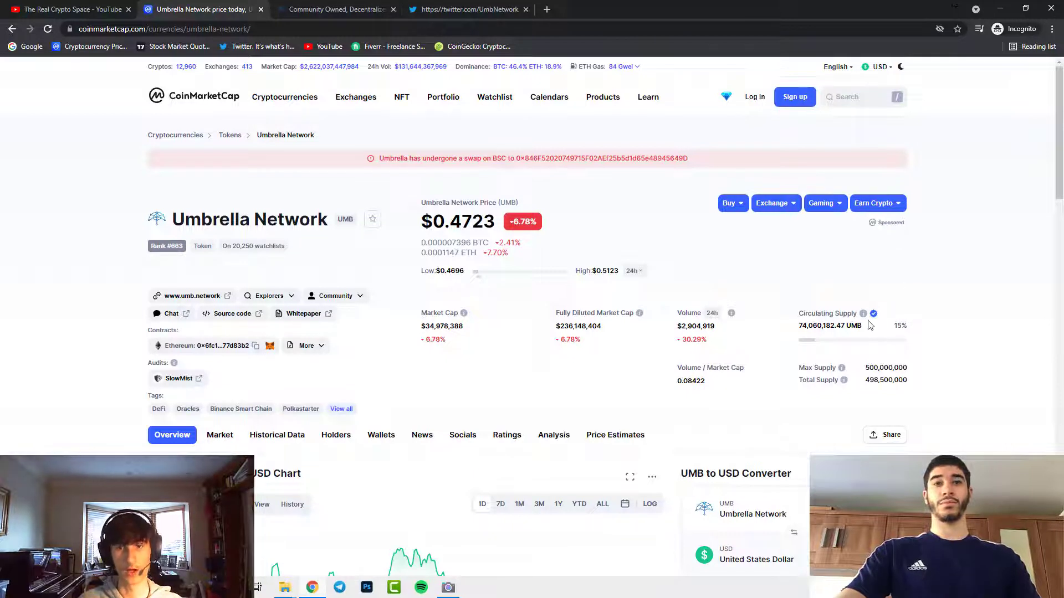
{"action": "mouse_move", "coordinate": [873, 312]}
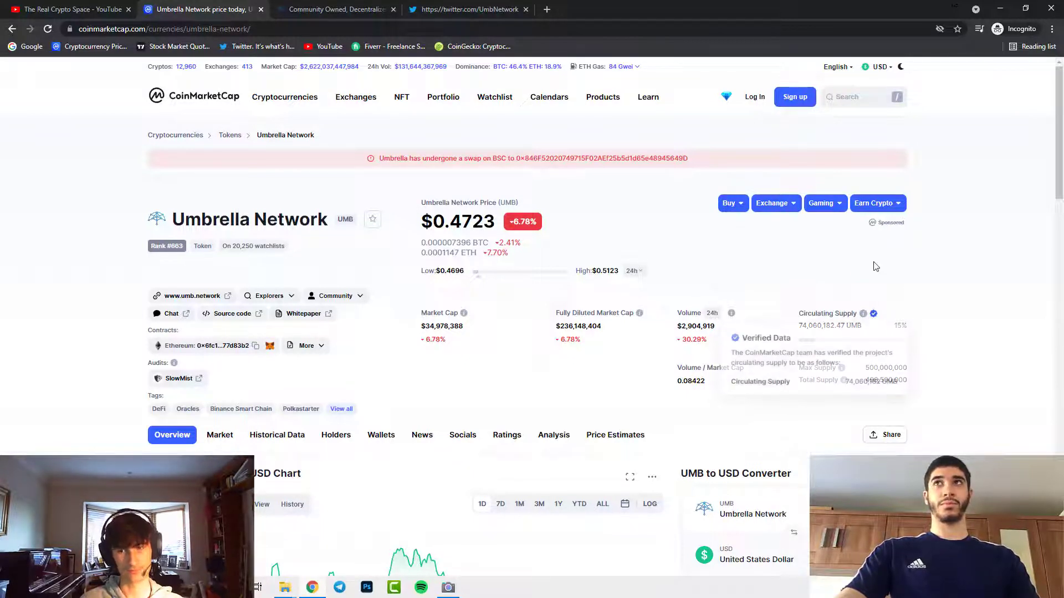
{"action": "mouse_move", "coordinate": [835, 258]}
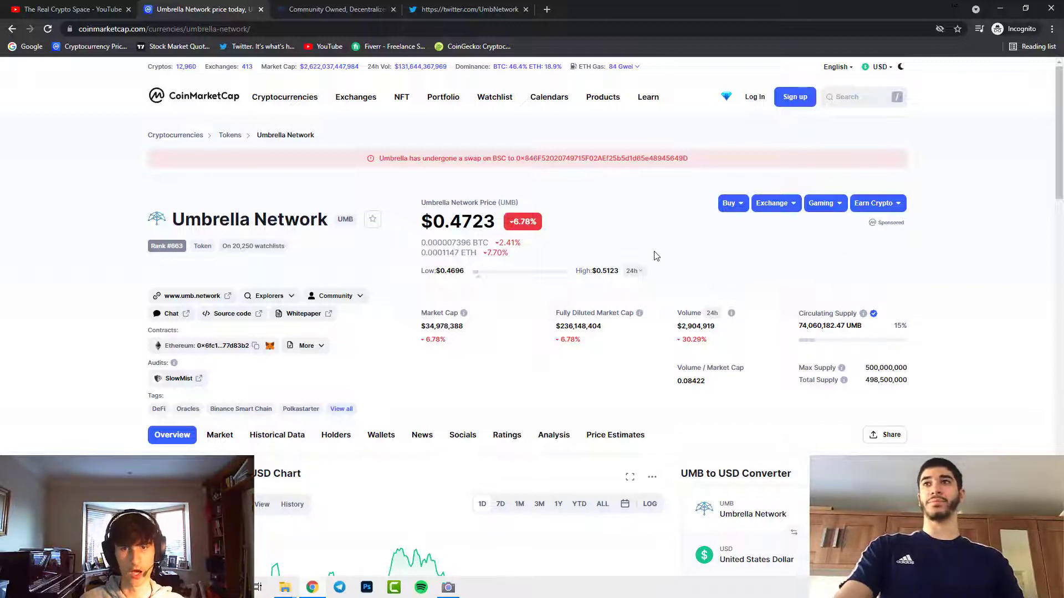
{"action": "scroll", "scroll_direction": "down", "scroll_amount": 3}
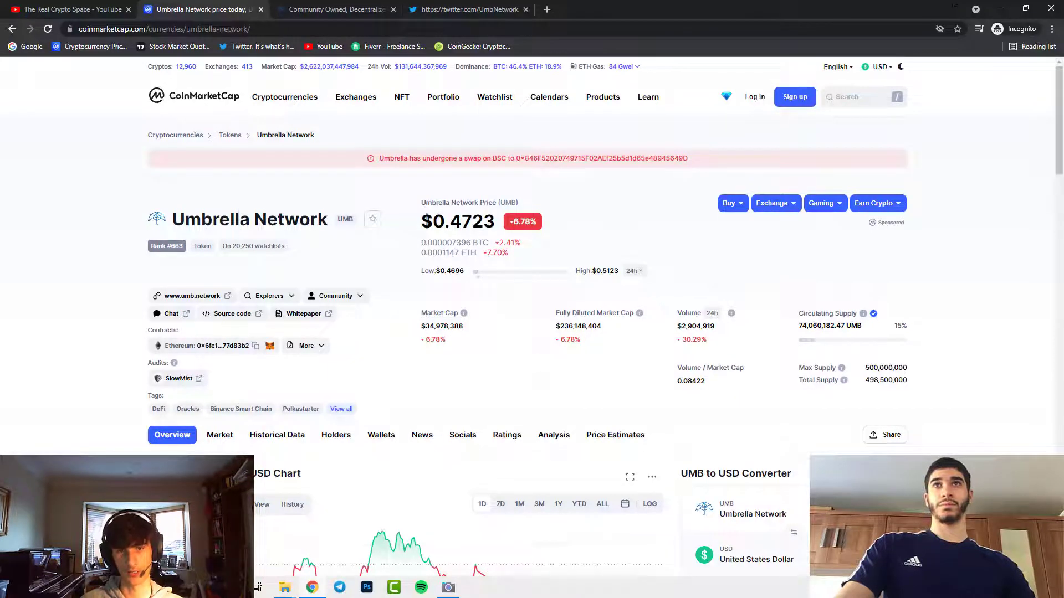
{"action": "mouse_move", "coordinate": [665, 241]}
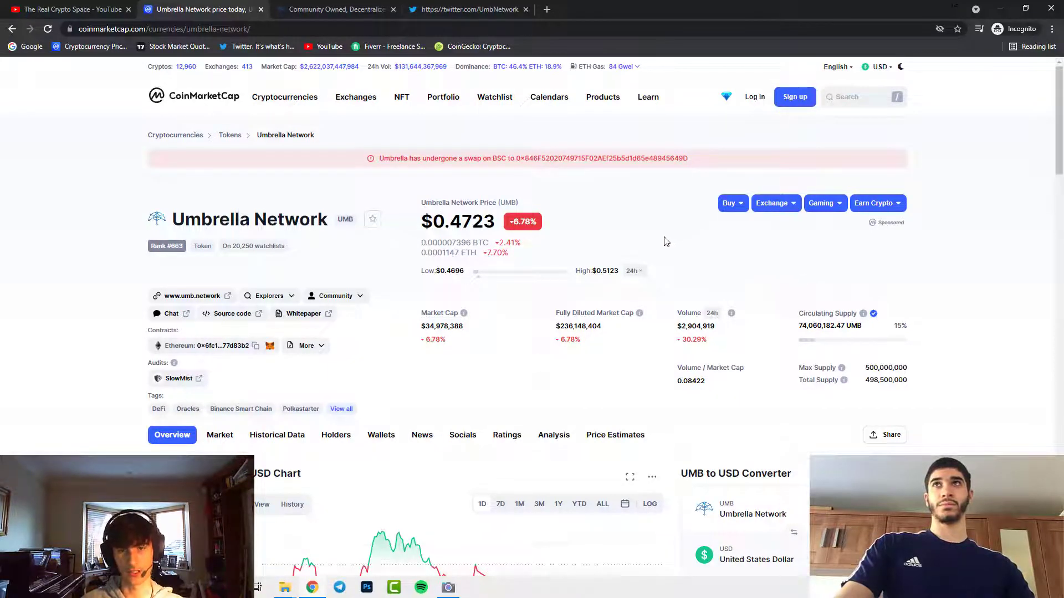
{"action": "scroll", "scroll_direction": "down", "scroll_amount": 3}
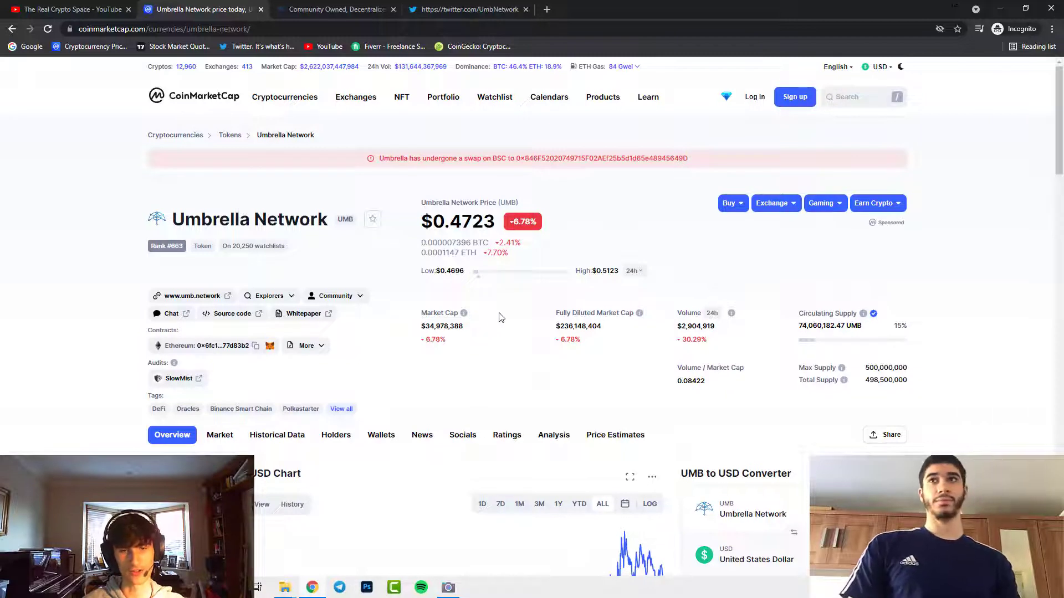
{"action": "mouse_move", "coordinate": [492, 323]}
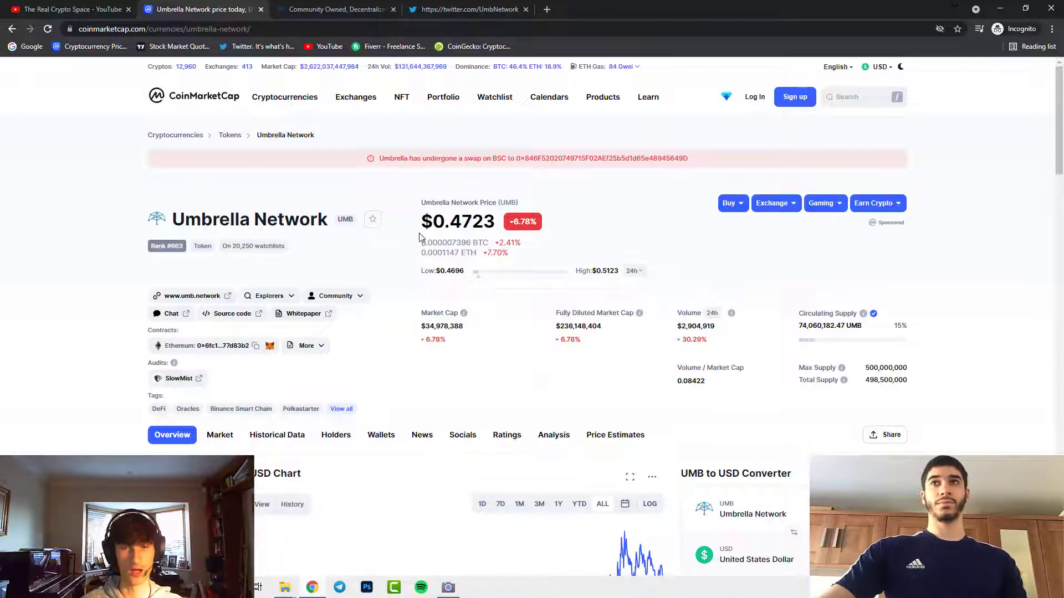
{"action": "left_click", "coordinate": [284, 96]}
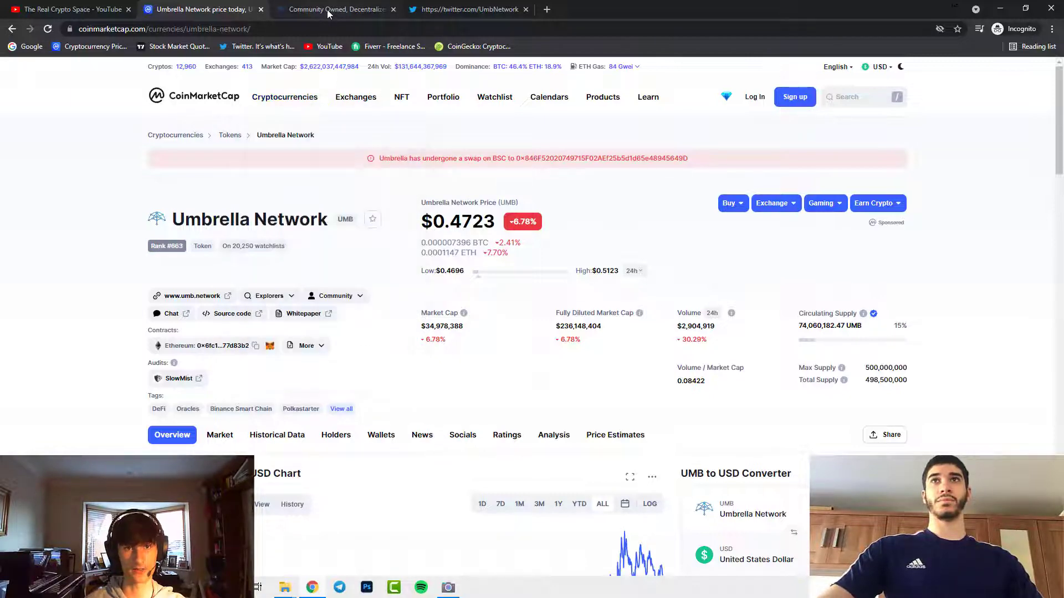
- Switch to the umb.network site and scroll to the 'Why use Umbrella network?' section
{"action": "left_click", "coordinate": [337, 9]}
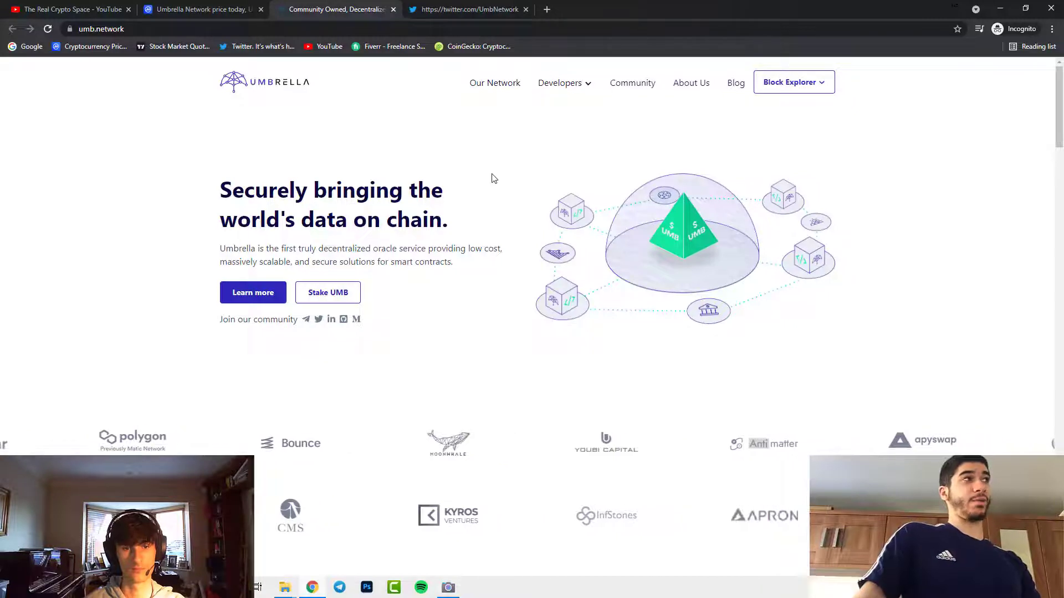
{"action": "scroll", "scroll_direction": "down", "scroll_amount": 3}
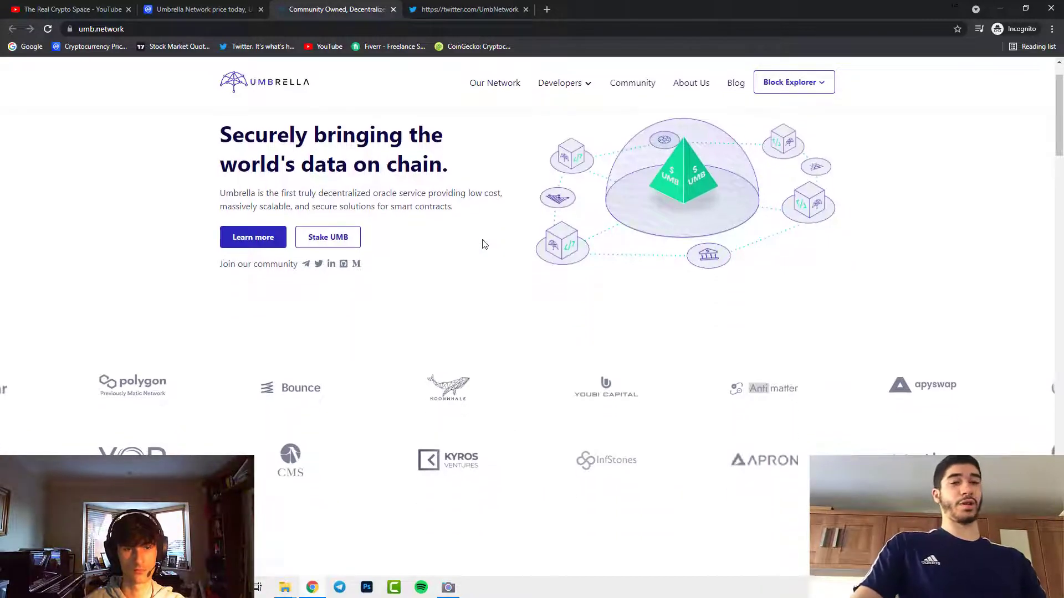
{"action": "scroll", "scroll_direction": "down", "scroll_amount": 3}
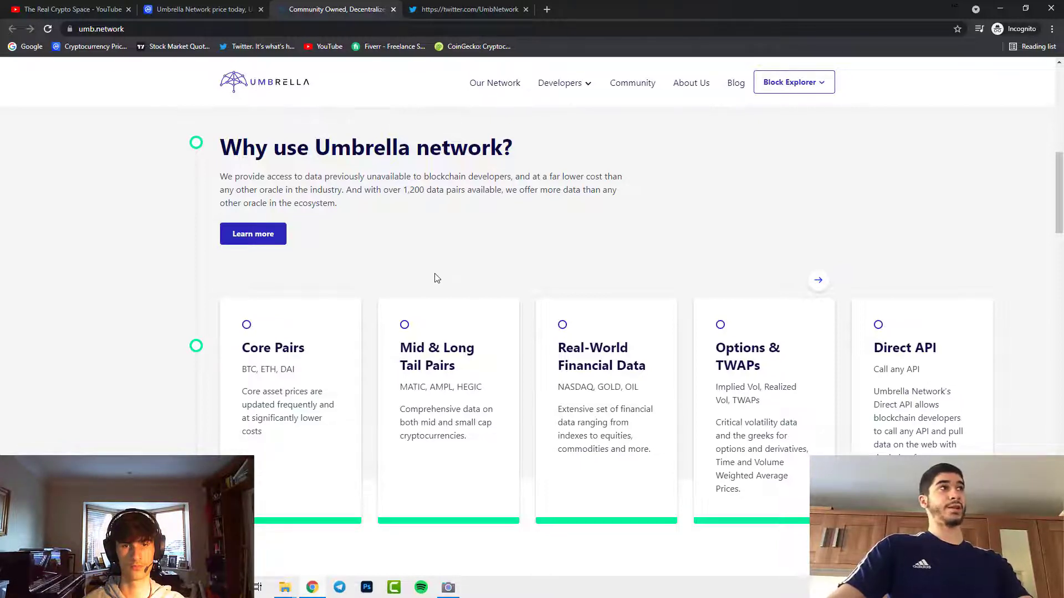
{"action": "scroll", "scroll_direction": "down", "scroll_amount": 3}
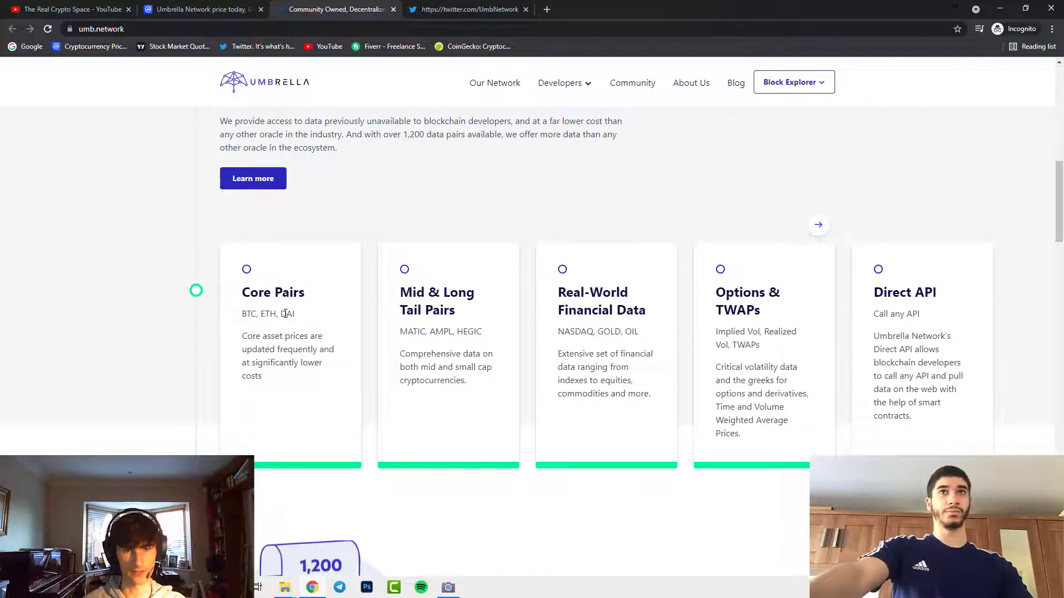
{"action": "mouse_move", "coordinate": [334, 301]}
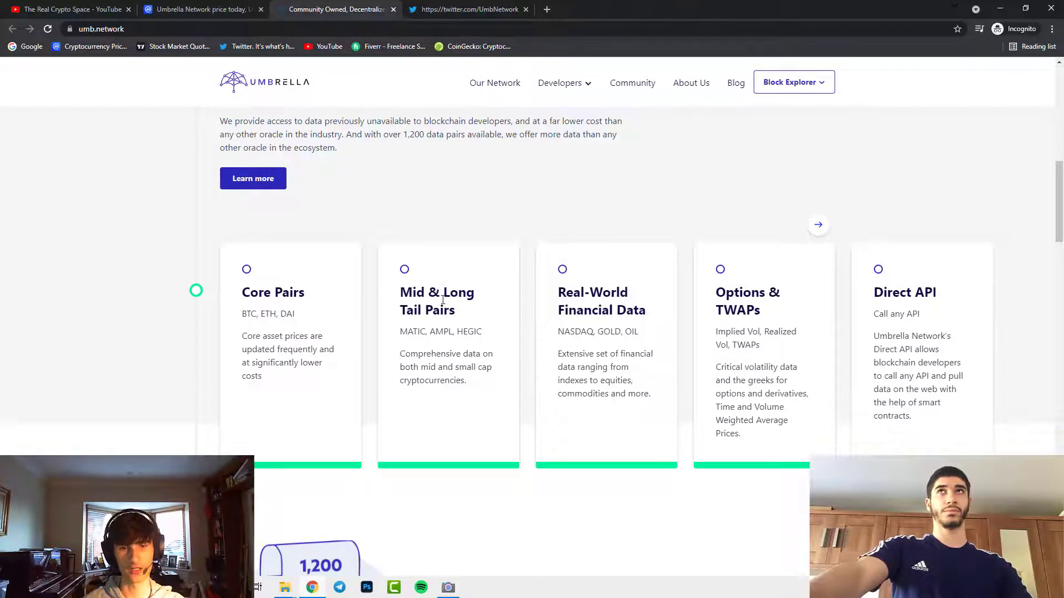
{"action": "mouse_move", "coordinate": [479, 301]}
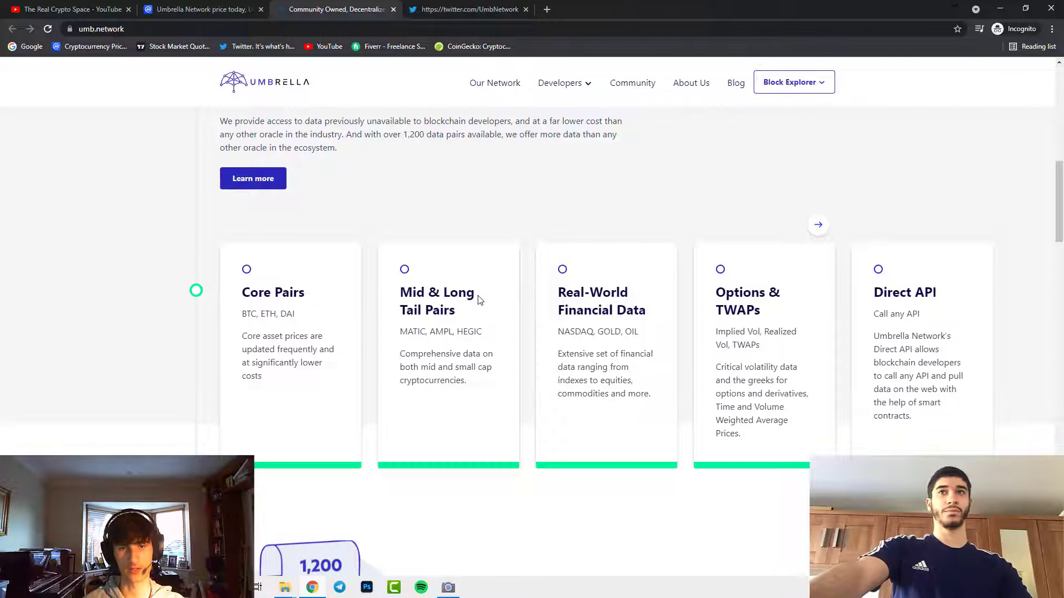
{"action": "mouse_move", "coordinate": [476, 307]}
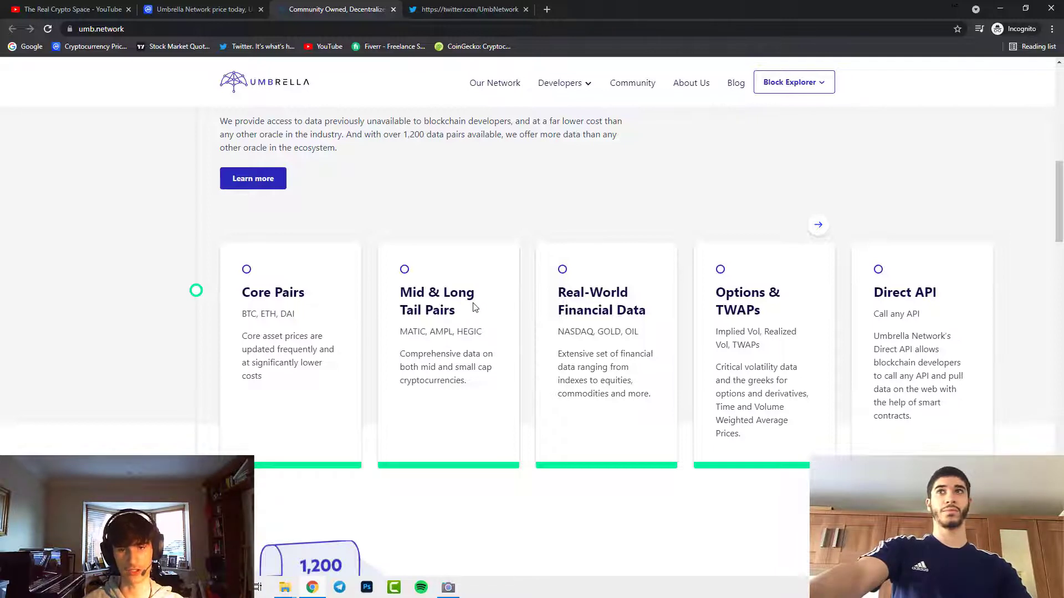
{"action": "mouse_move", "coordinate": [390, 293]}
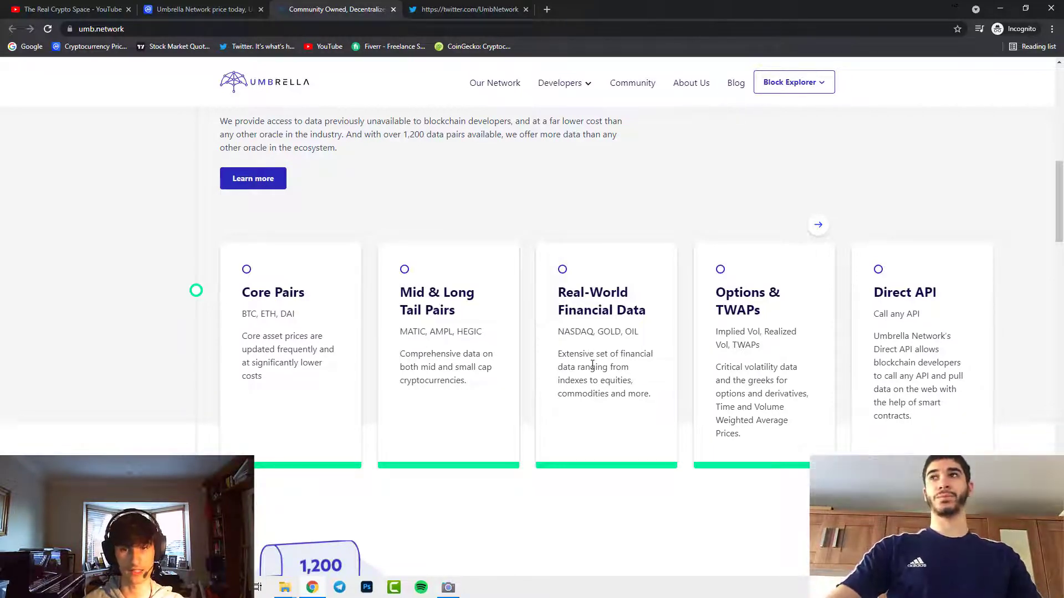
{"action": "mouse_move", "coordinate": [658, 378]}
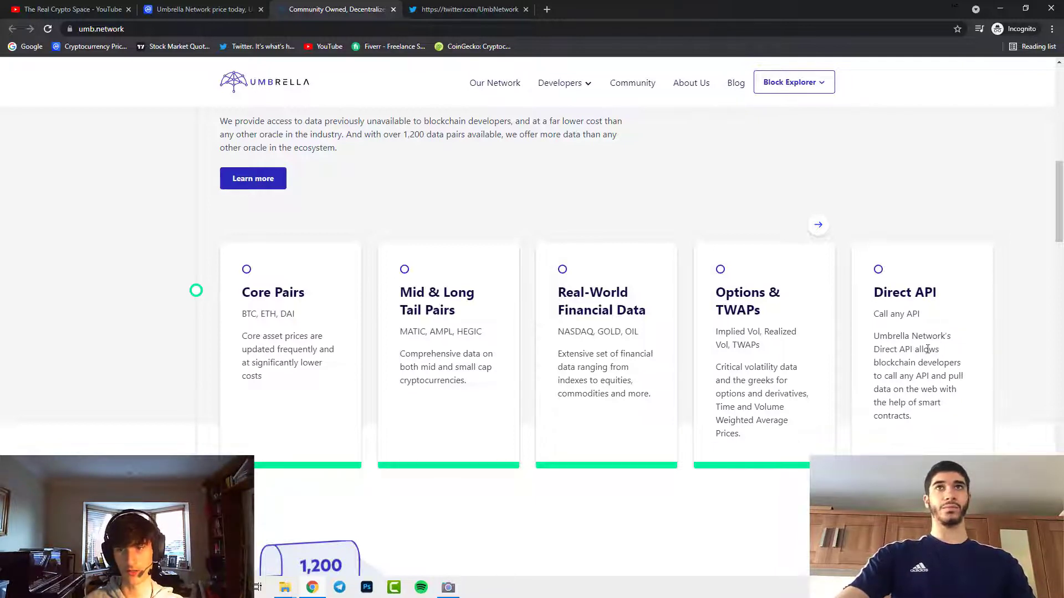
{"action": "mouse_move", "coordinate": [943, 351]}
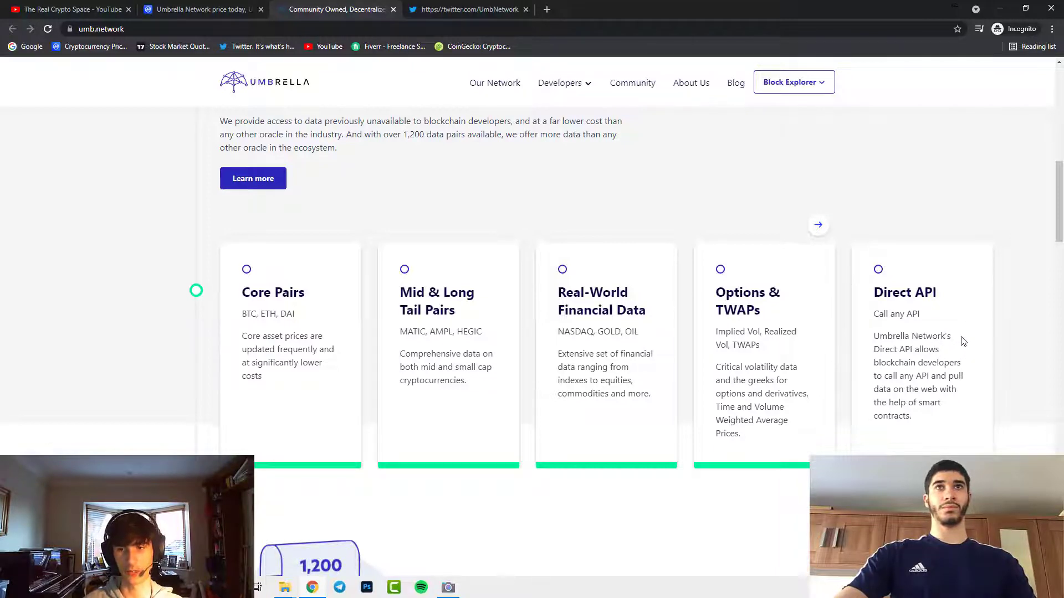
{"action": "scroll", "scroll_direction": "down", "scroll_amount": 3}
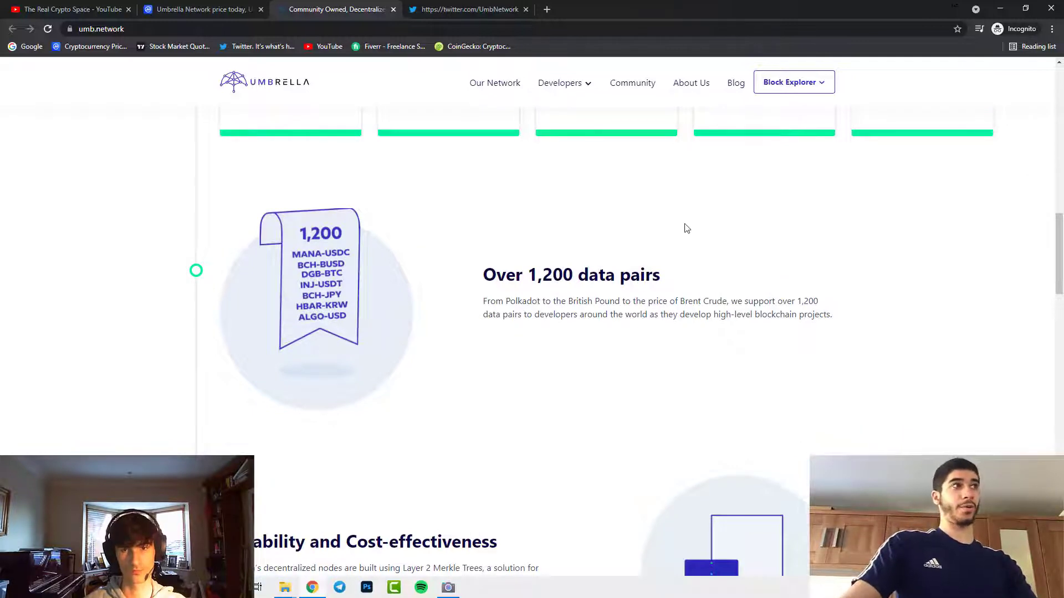
{"action": "mouse_move", "coordinate": [682, 232]}
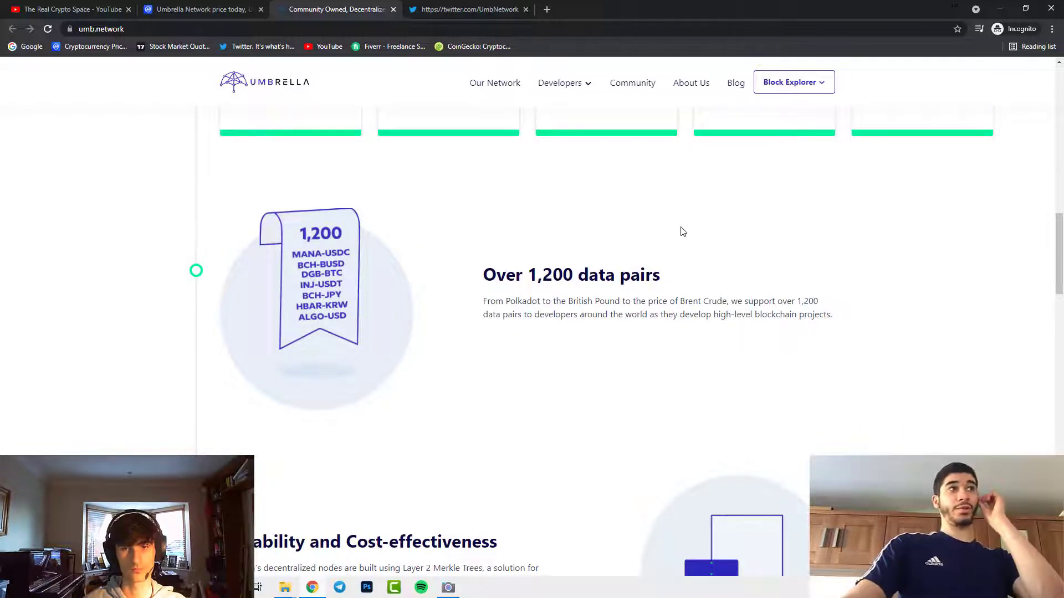
{"action": "mouse_move", "coordinate": [670, 239]}
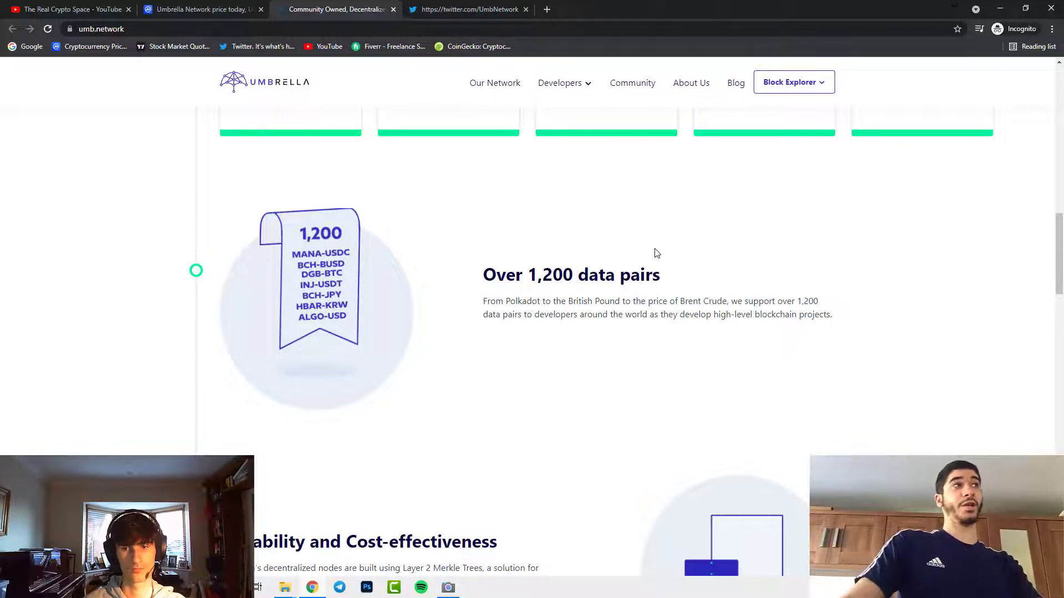
{"action": "mouse_move", "coordinate": [654, 256]}
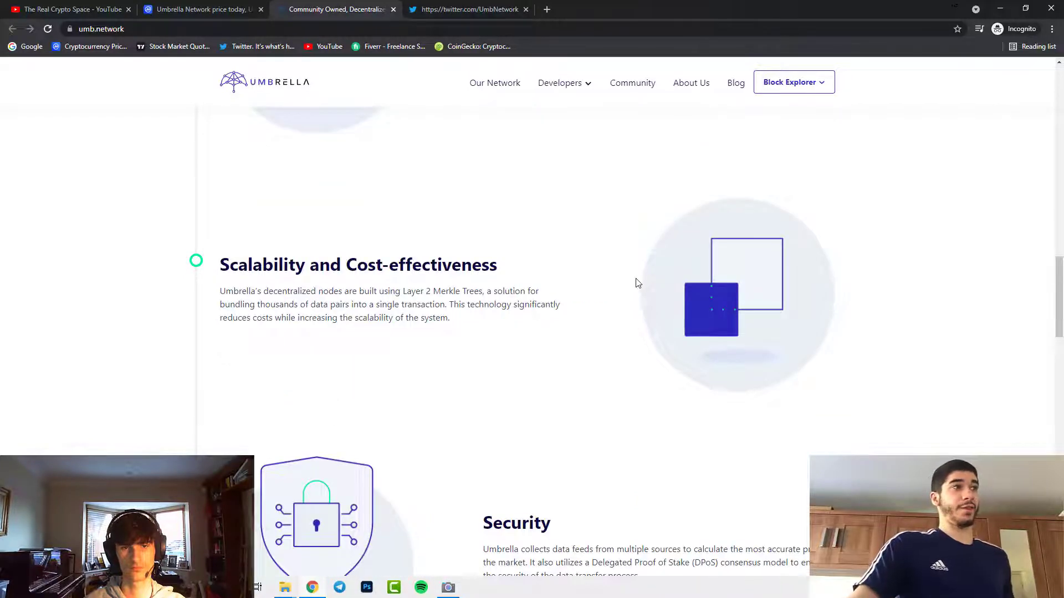
- Scroll the homepage through the Scalability, Cost-effectiveness and Security sections
{"action": "scroll", "scroll_direction": "down", "scroll_amount": 3}
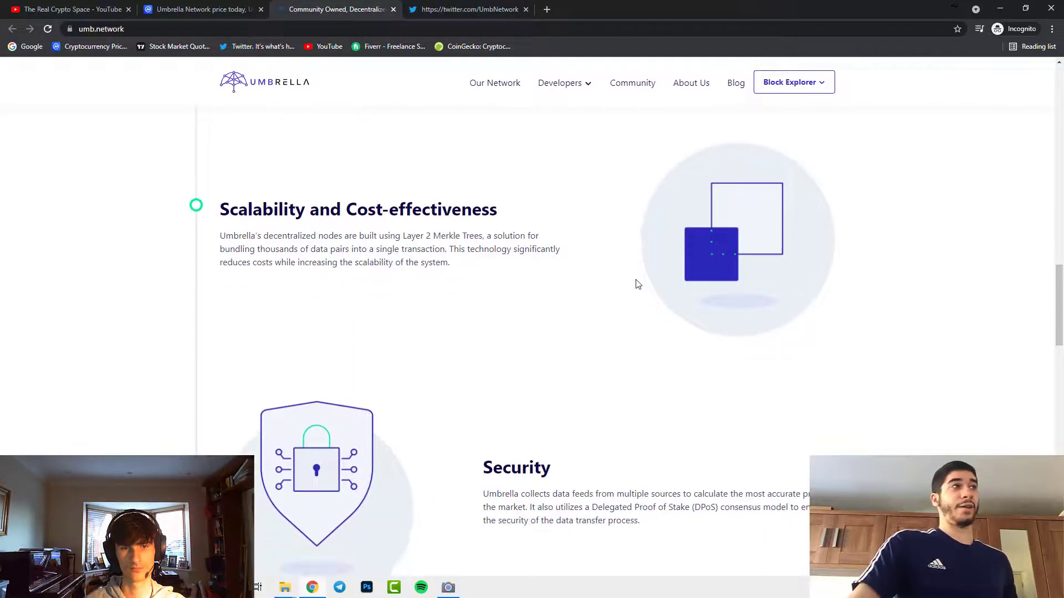
{"action": "scroll", "scroll_direction": "up", "scroll_amount": 3}
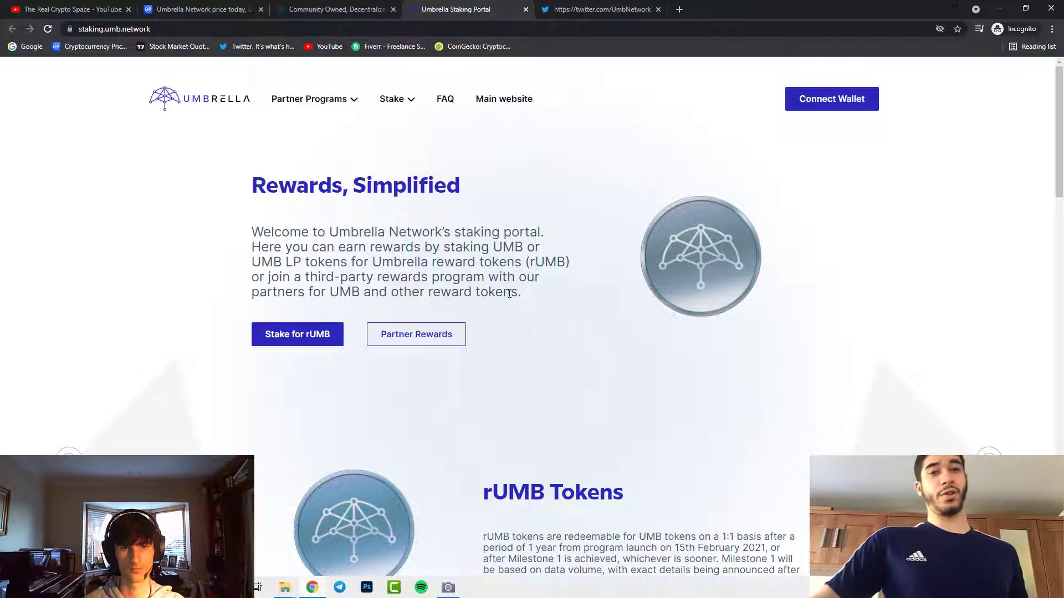
{"action": "mouse_move", "coordinate": [646, 273]}
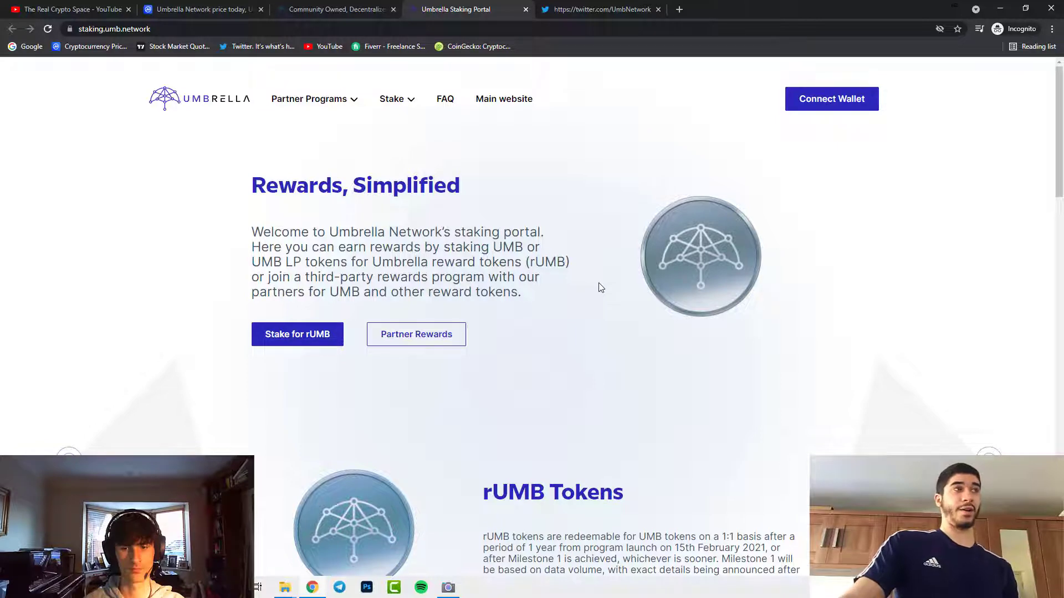
- Scroll the staking portal down to the rUMB Tokens explanation
{"action": "scroll", "scroll_direction": "down", "scroll_amount": 3}
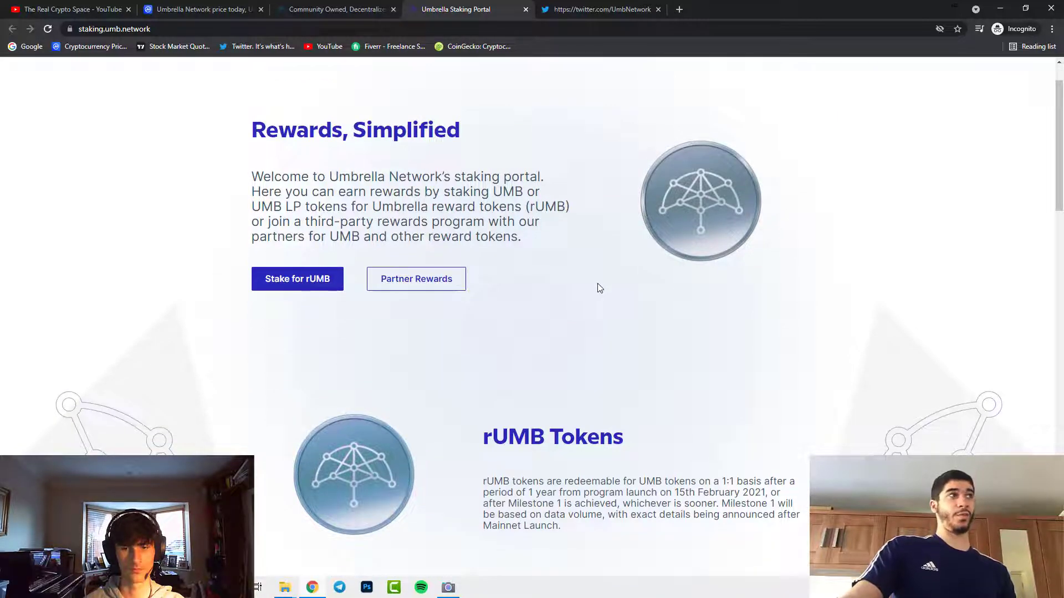
{"action": "scroll", "scroll_direction": "down", "scroll_amount": 3}
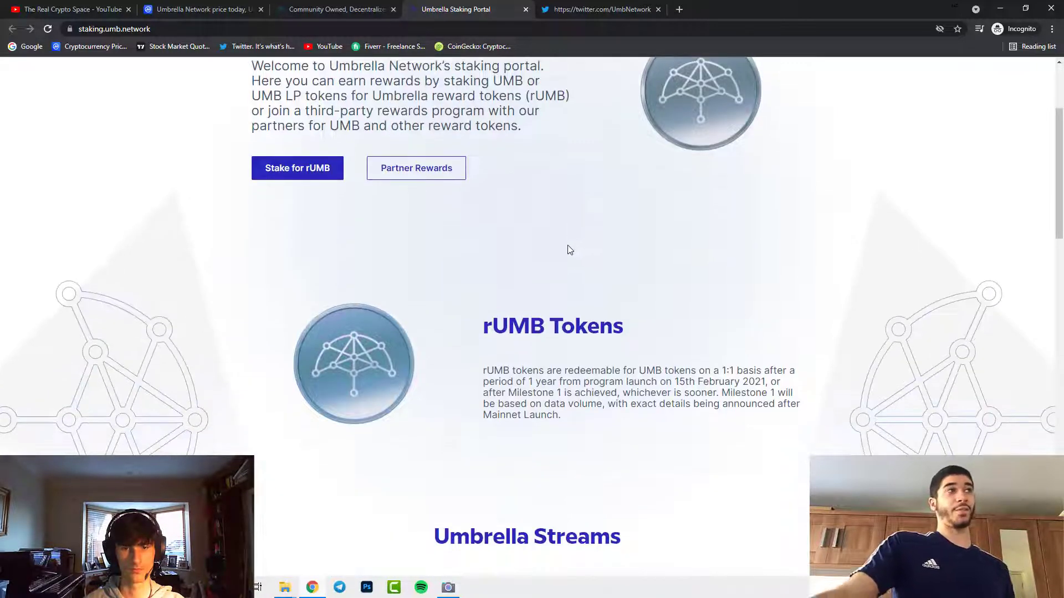
{"action": "scroll", "scroll_direction": "down", "scroll_amount": 3}
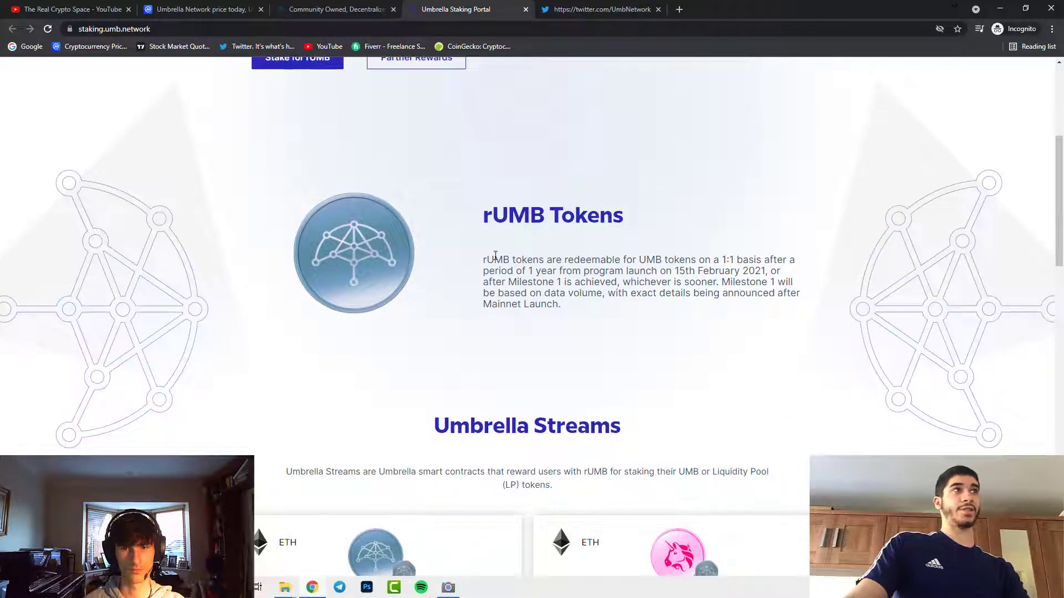
{"action": "mouse_move", "coordinate": [661, 162]}
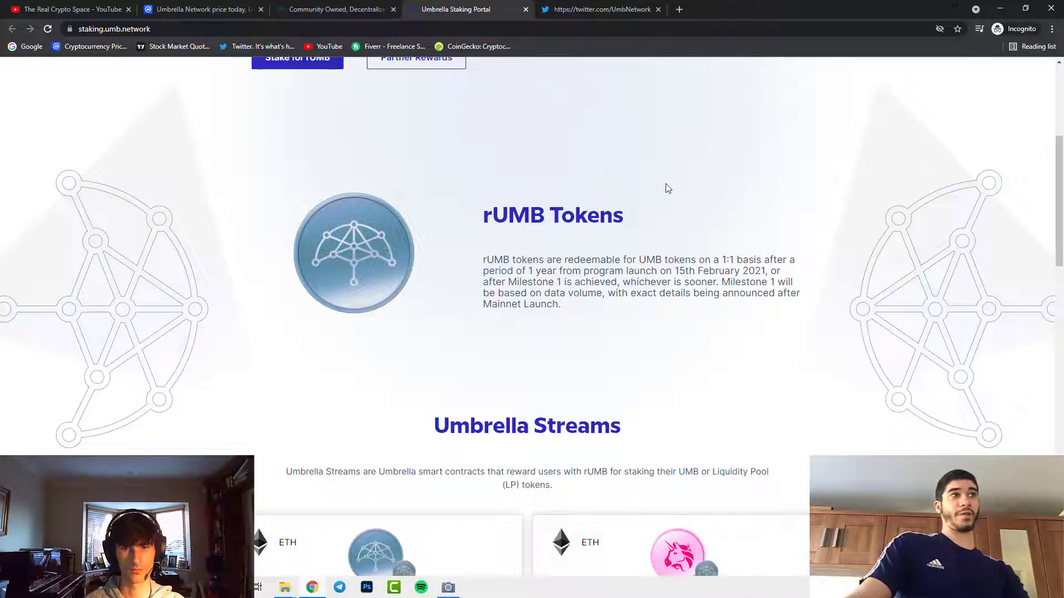
{"action": "mouse_move", "coordinate": [666, 189]}
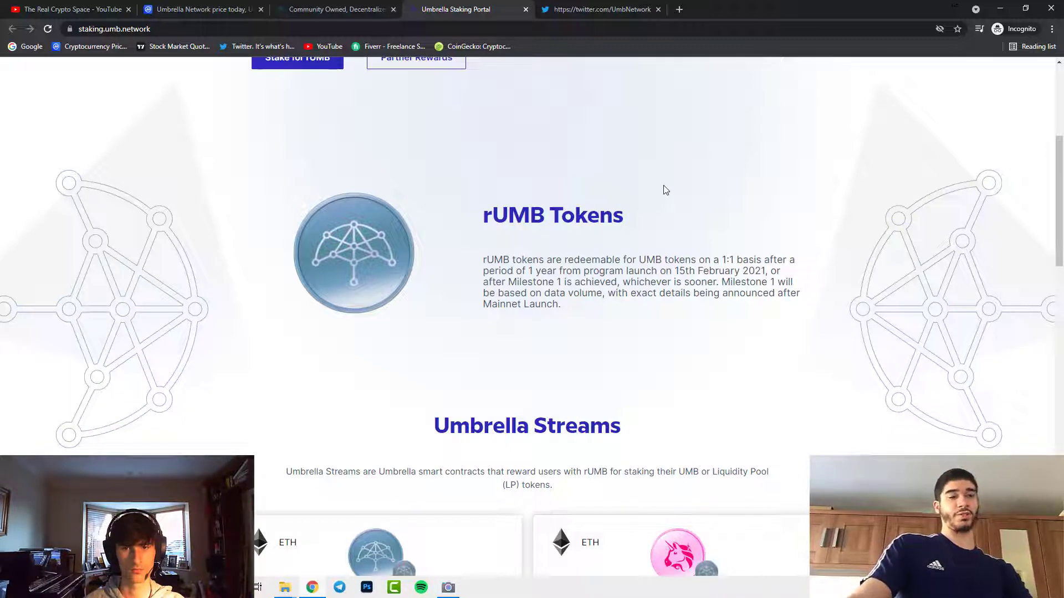
{"action": "mouse_move", "coordinate": [739, 240]}
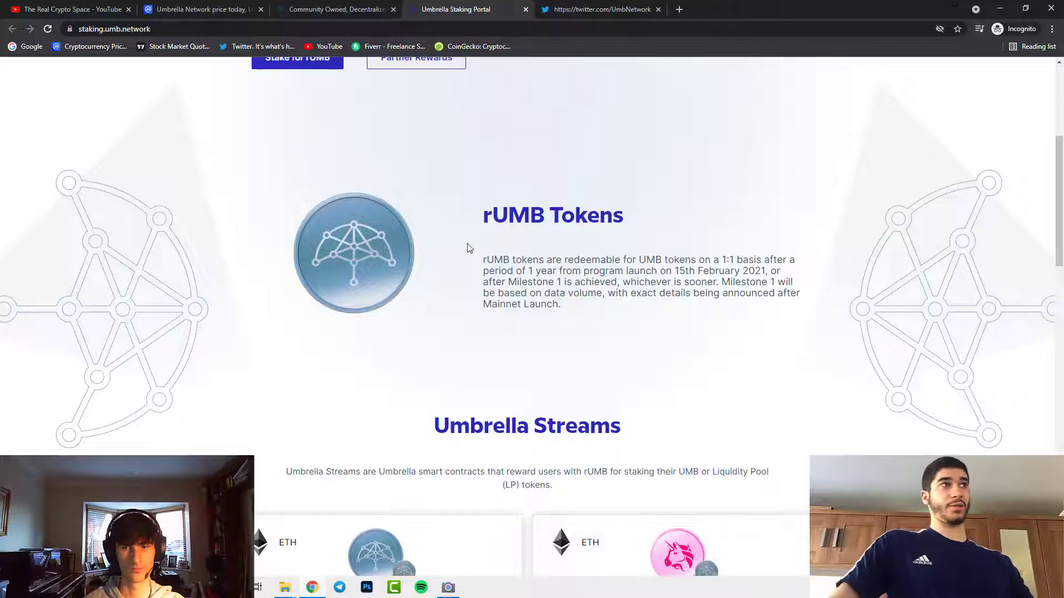
{"action": "scroll", "scroll_direction": "down", "scroll_amount": 3}
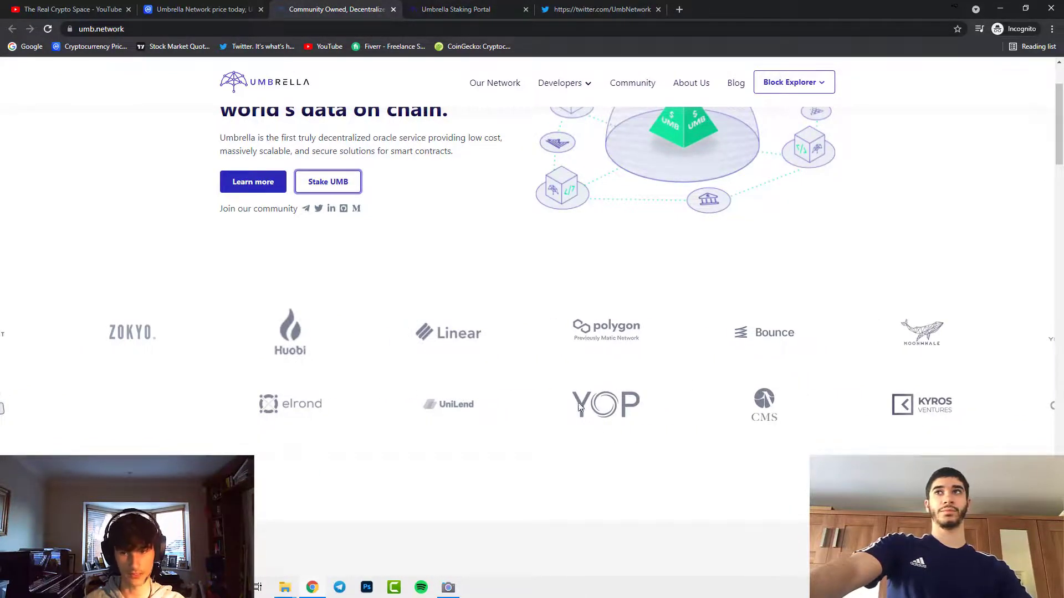
{"action": "mouse_move", "coordinate": [277, 395]}
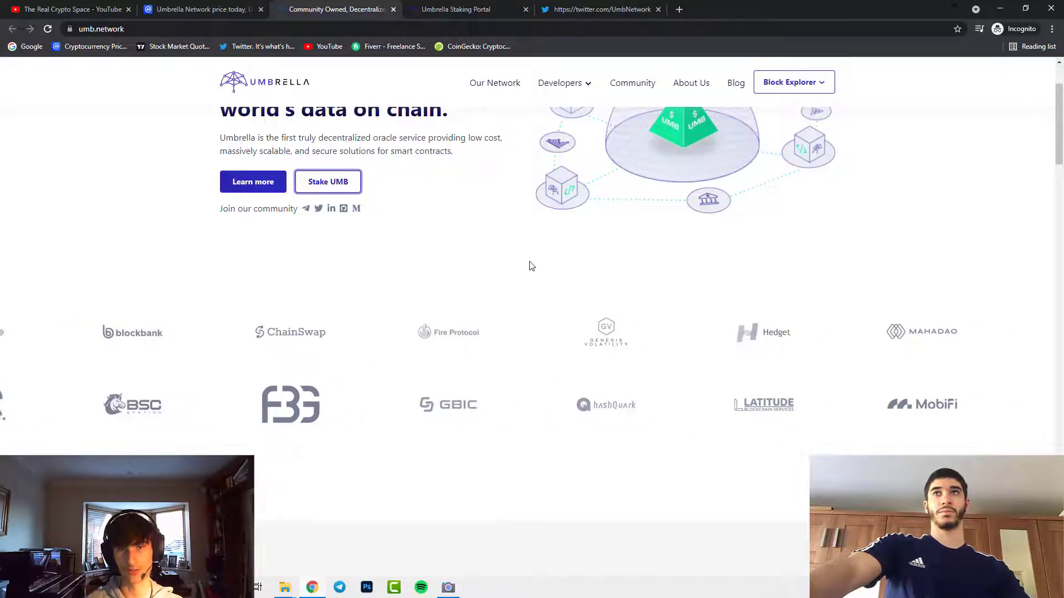
{"action": "mouse_move", "coordinate": [508, 280]}
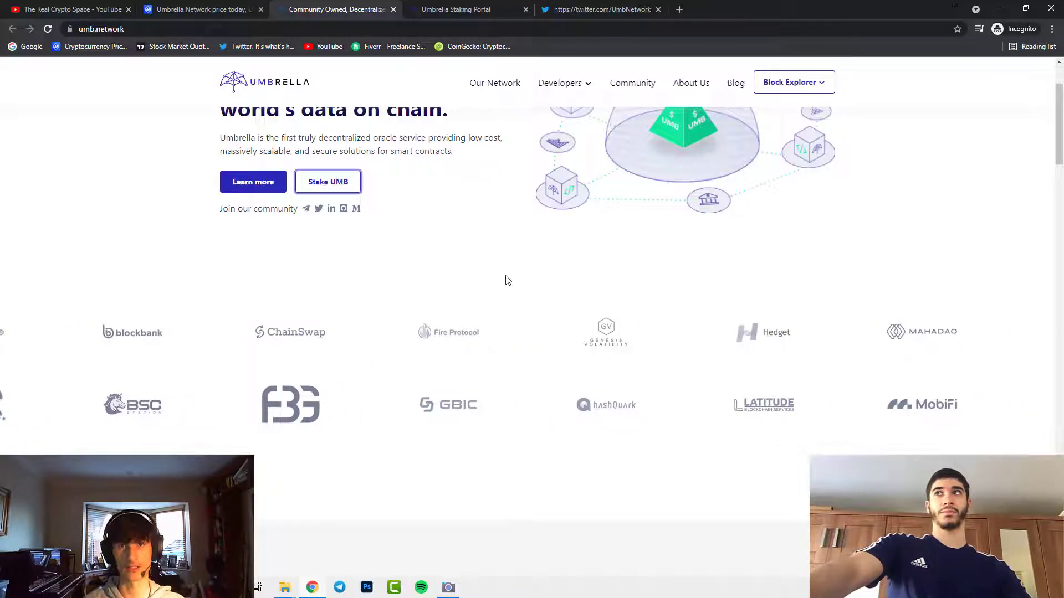
{"action": "mouse_move", "coordinate": [561, 261]}
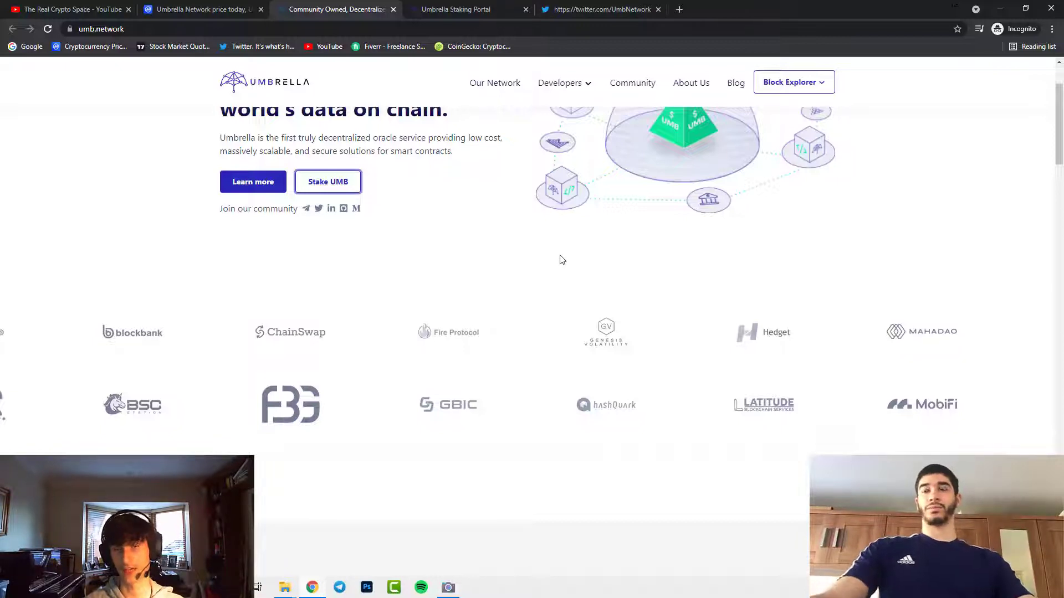
{"action": "mouse_move", "coordinate": [564, 264]}
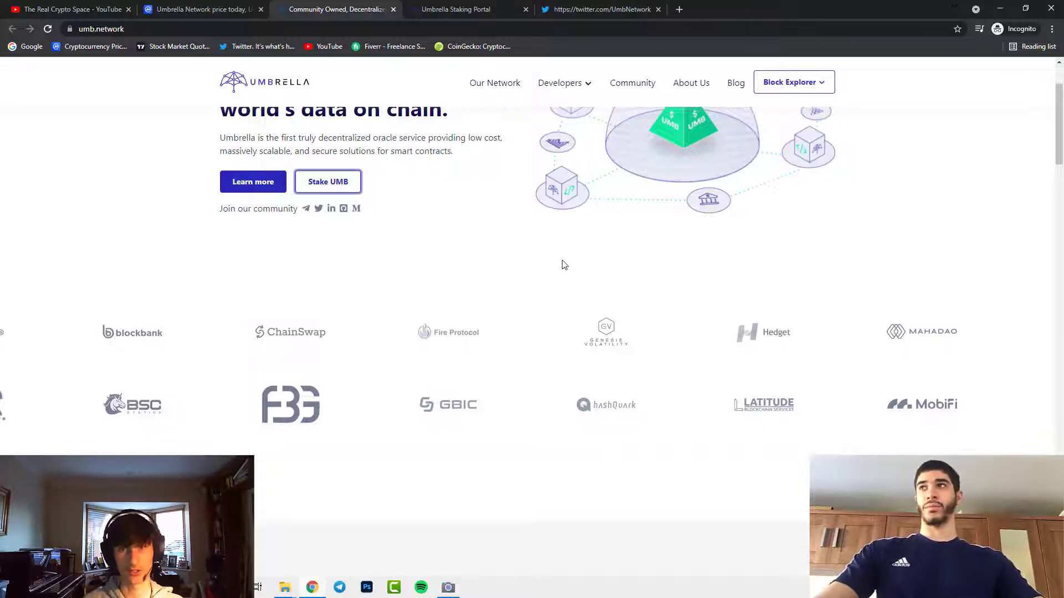
- Return to The Real Crypto Space YouTube channel's videos page
{"action": "left_click", "coordinate": [67, 9]}
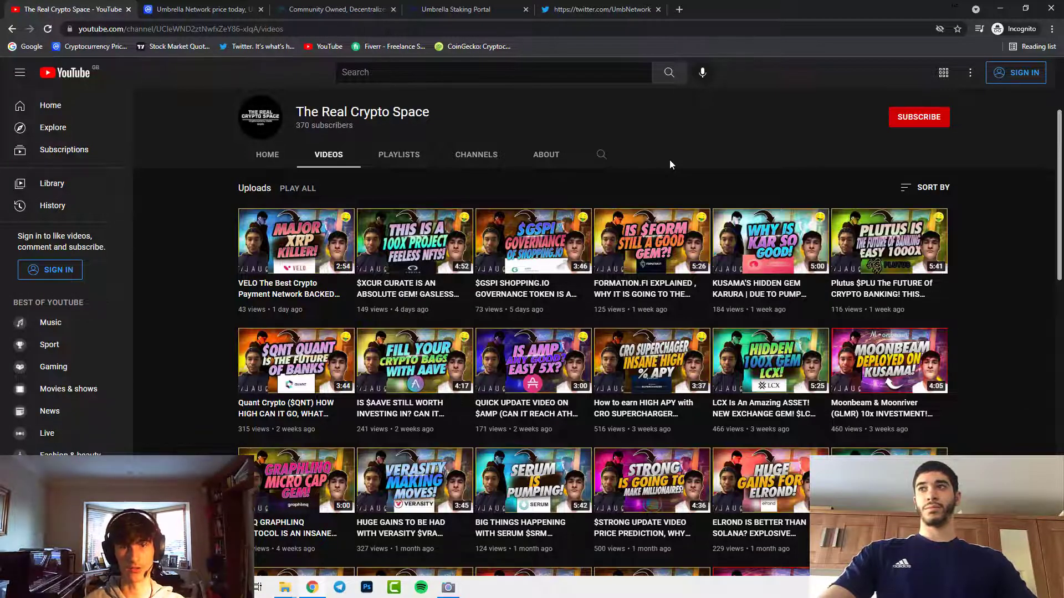
{"action": "mouse_move", "coordinate": [835, 122]}
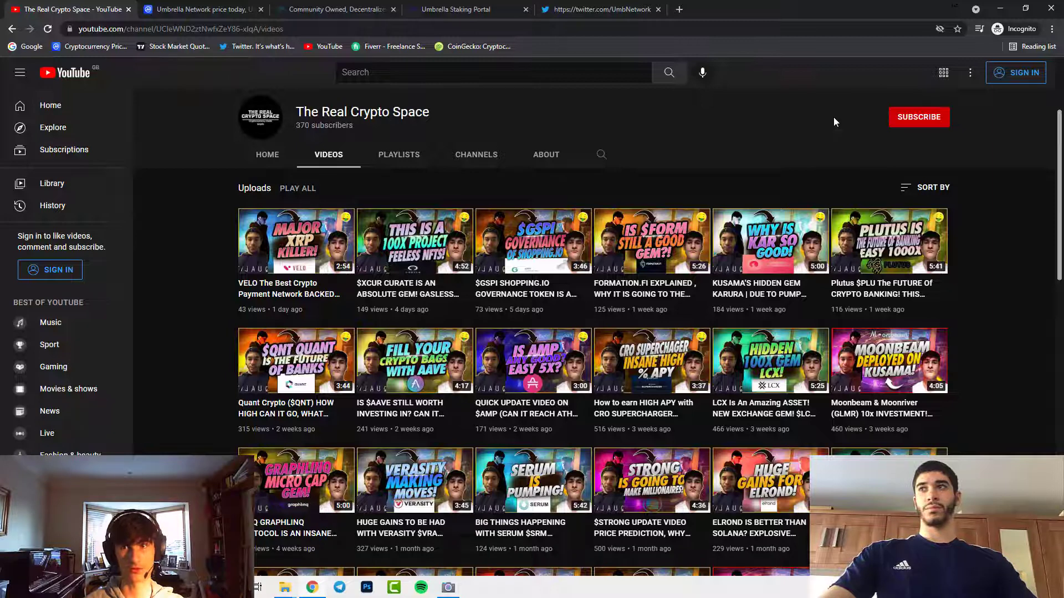
{"action": "mouse_move", "coordinate": [236, 83]}
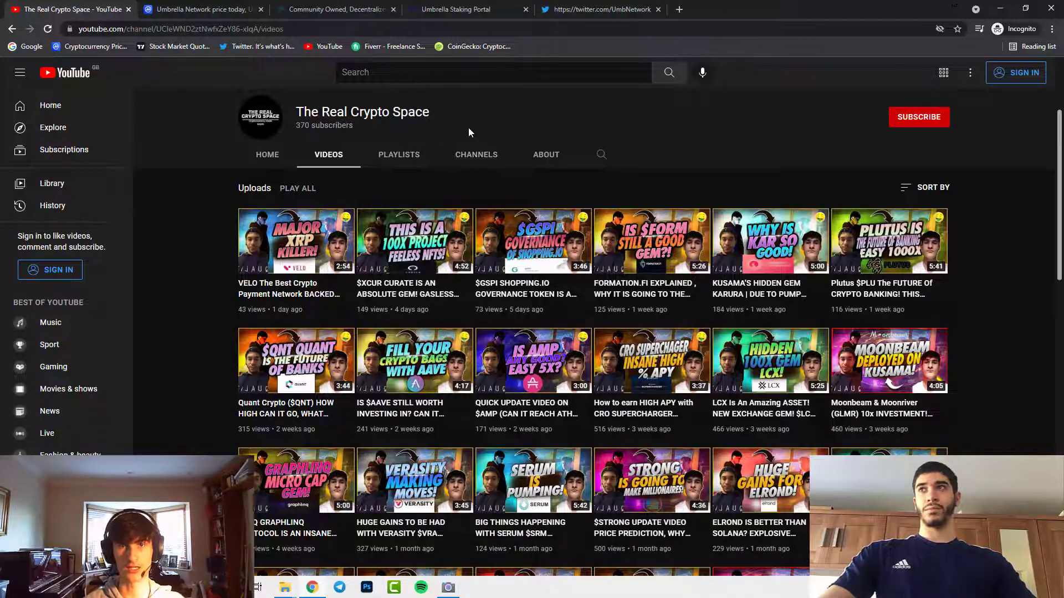
{"action": "mouse_move", "coordinate": [438, 73]}
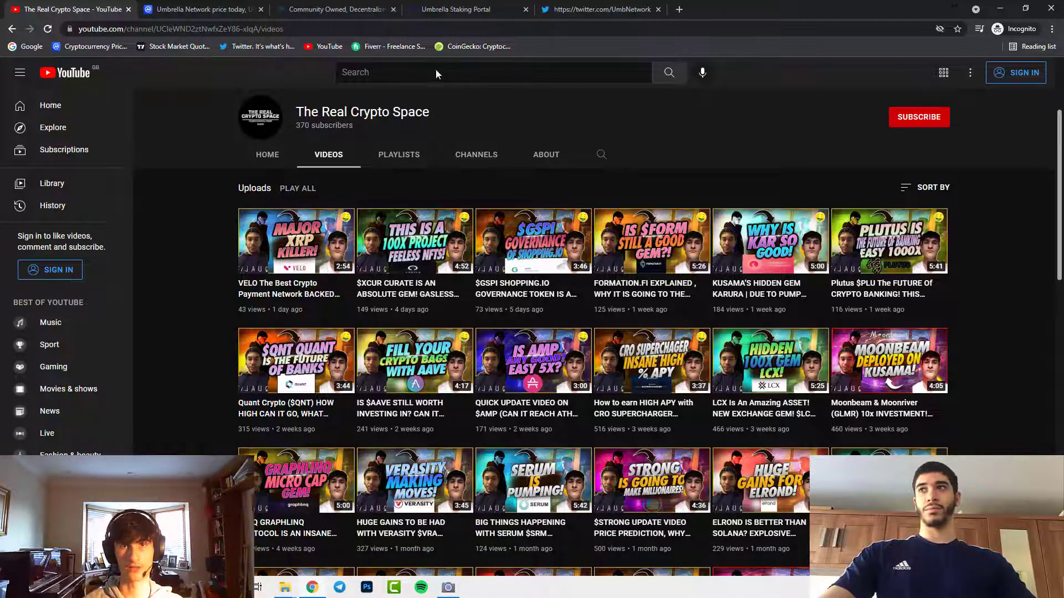